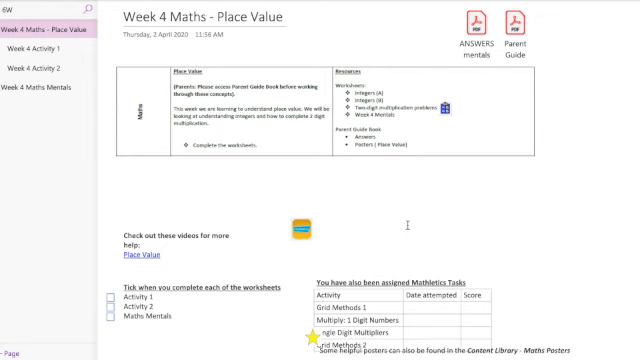
mouse_move(292, 148)
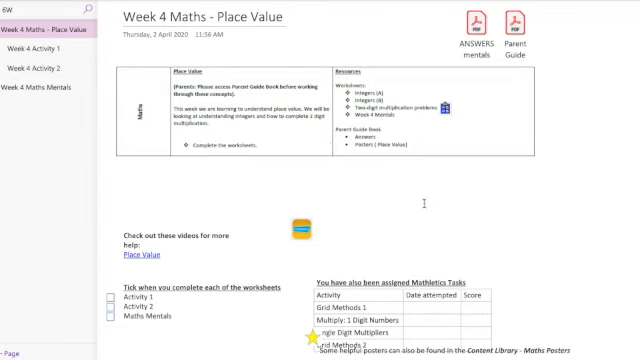
mouse_move(204, 76)
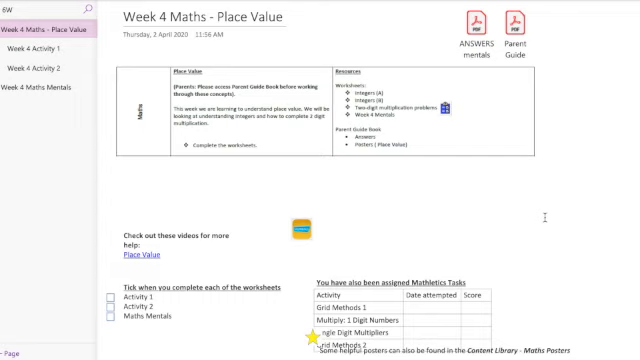
Show the Week 4 Activity 1 page and review the Integers (A) worksheet questions
click(40, 48)
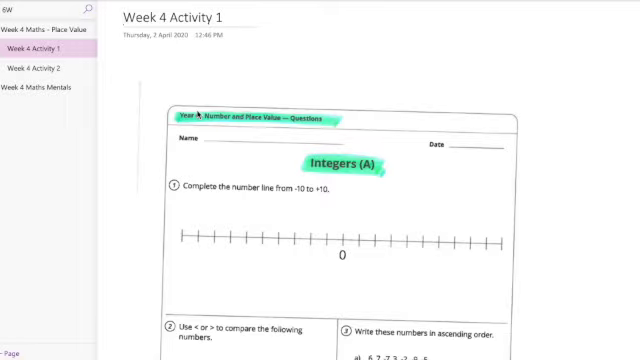
scroll(down, 3)
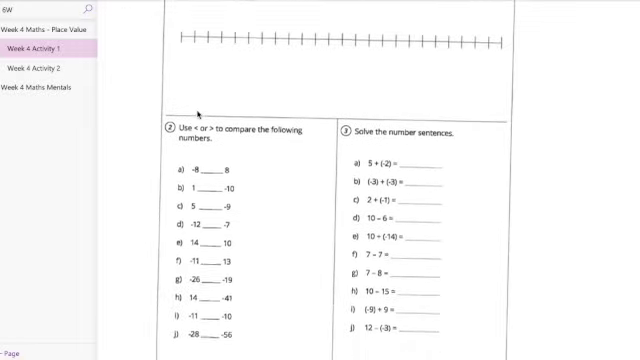
scroll(up, 3)
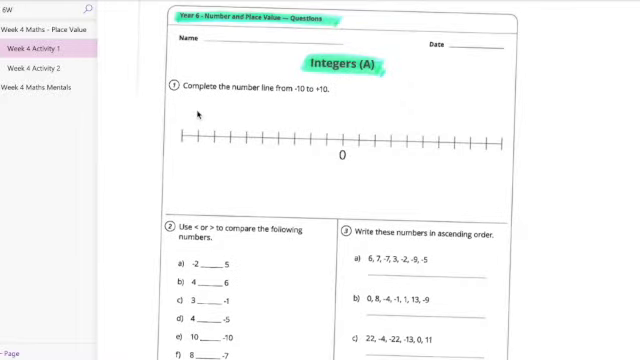
Show the Week 4 Activity 2 page and review the two-digit multiplication word problems
click(48, 68)
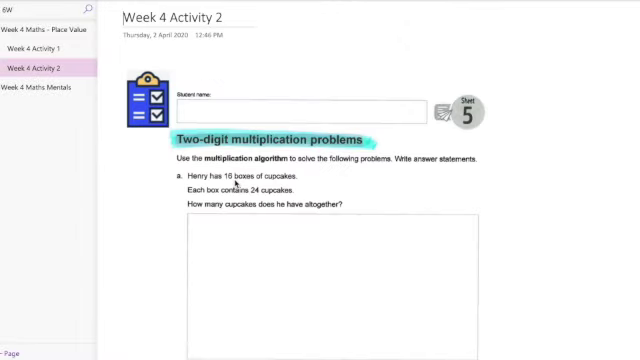
mouse_move(390, 168)
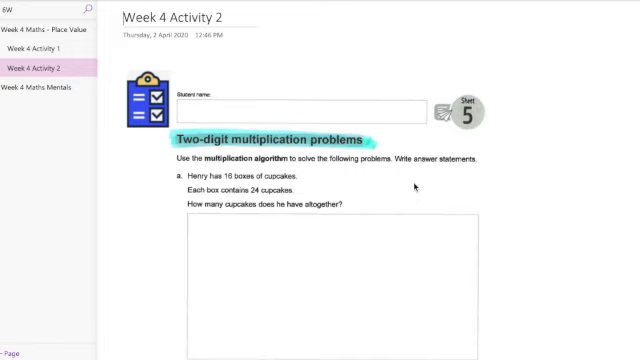
scroll(down, 3)
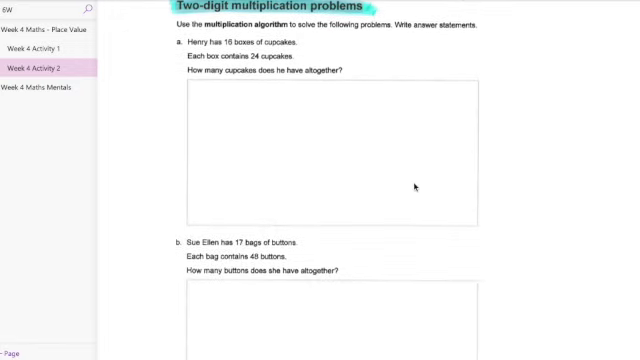
scroll(down, 3)
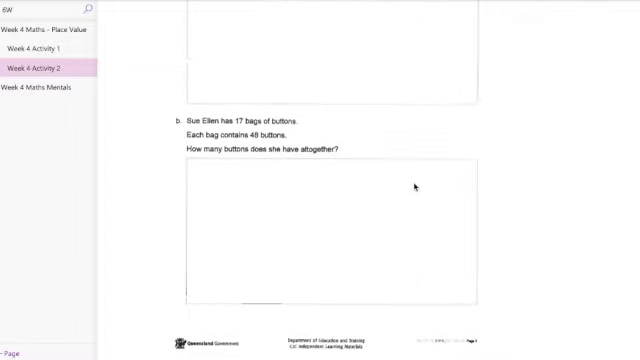
scroll(up, 3)
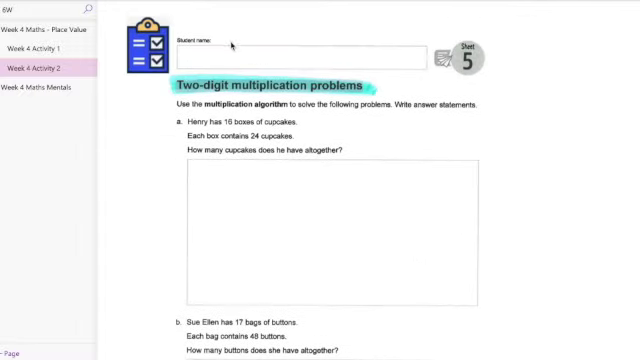
mouse_move(384, 216)
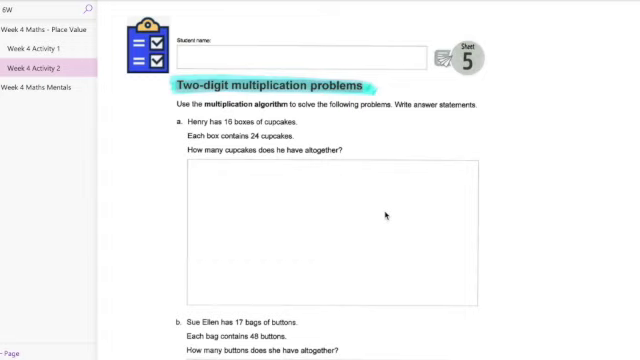
mouse_move(168, 162)
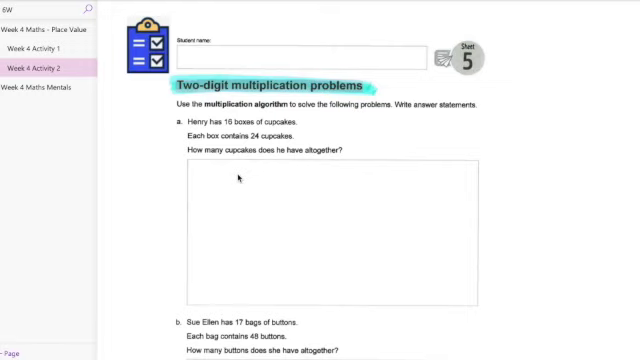
scroll(down, 3)
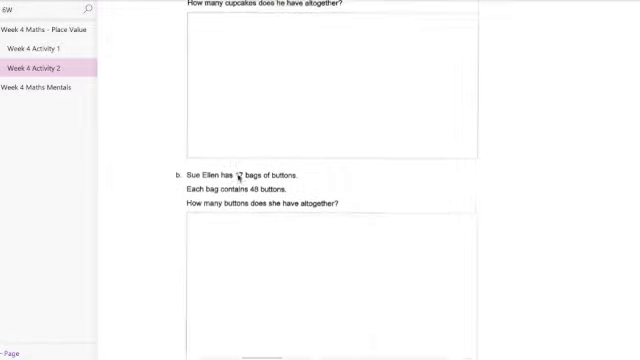
scroll(down, 3)
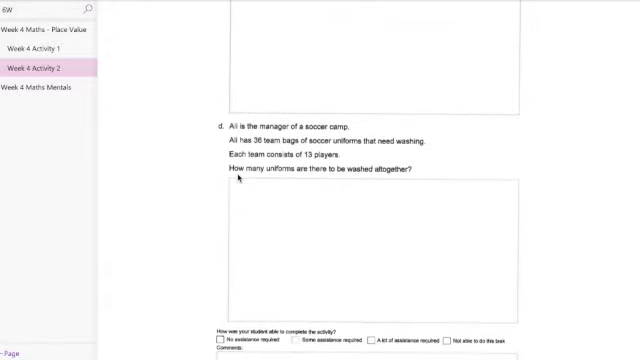
scroll(down, 3)
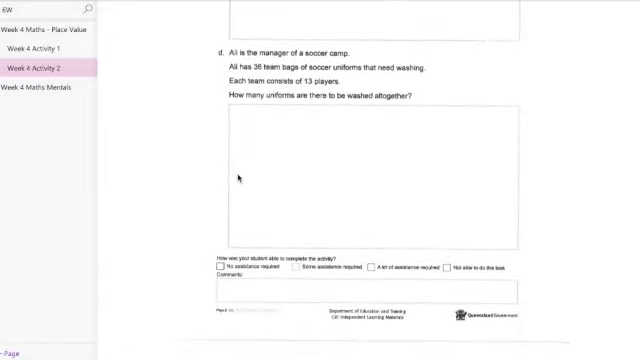
scroll(down, 3)
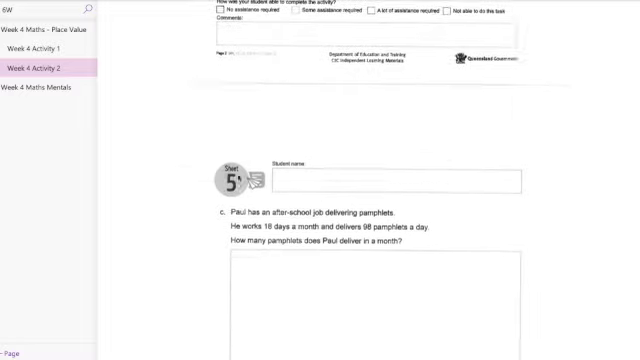
scroll(up, 3)
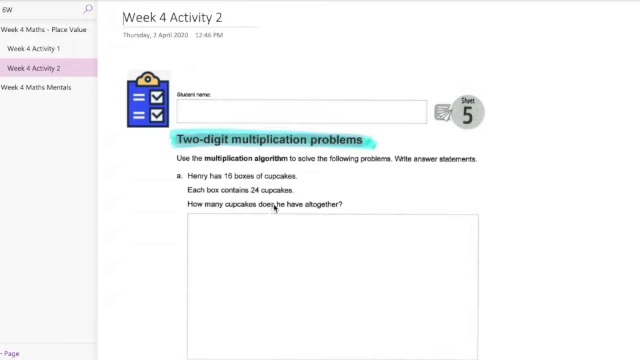
mouse_move(364, 242)
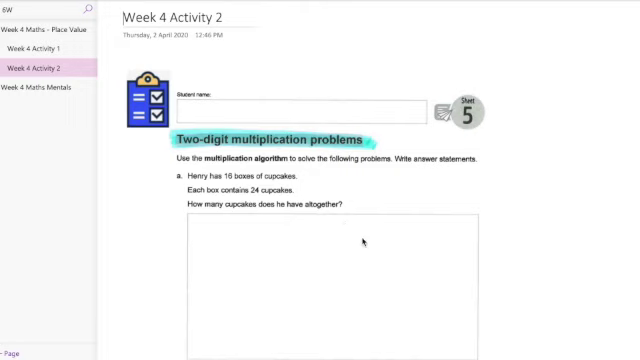
scroll(down, 3)
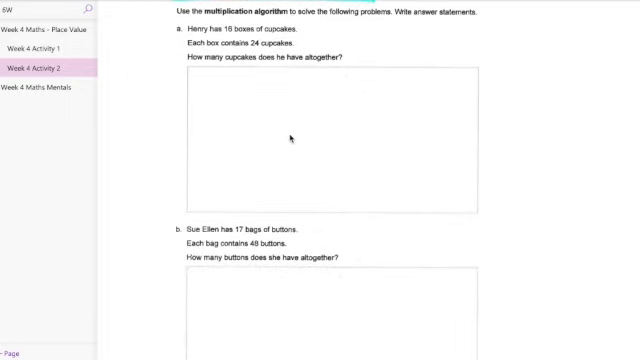
mouse_move(244, 134)
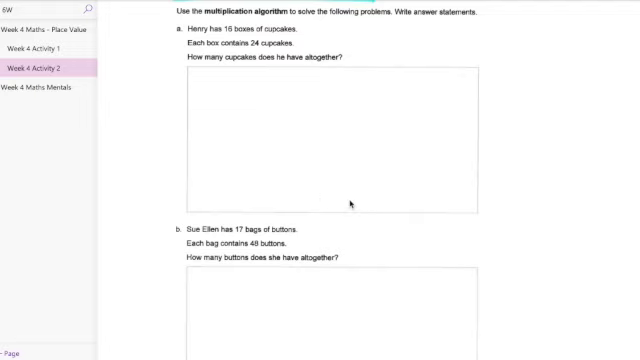
mouse_move(228, 62)
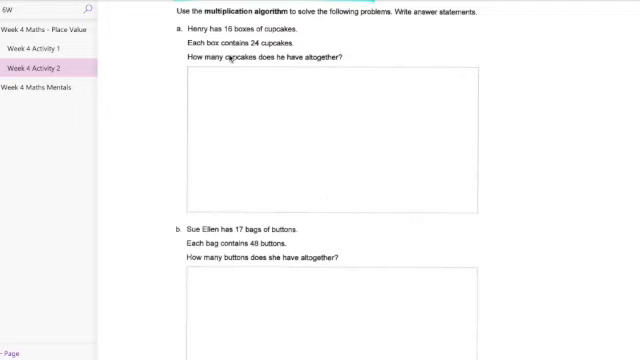
mouse_move(290, 48)
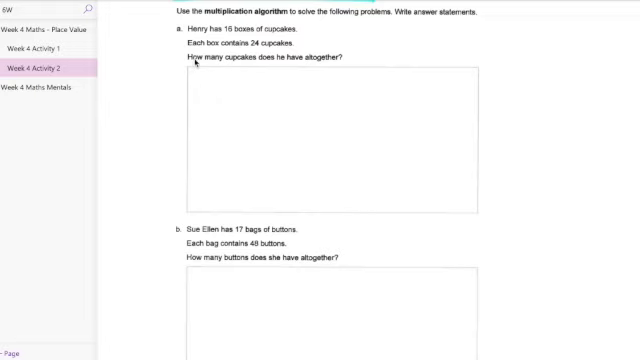
mouse_move(342, 156)
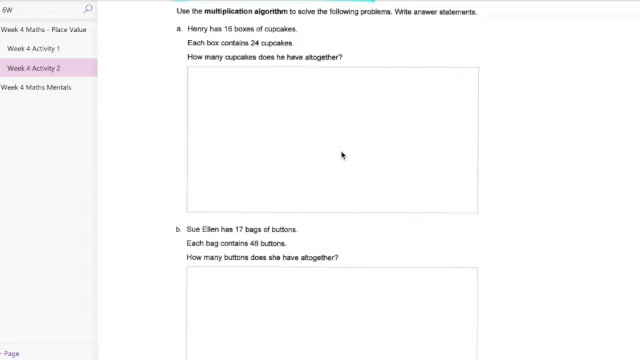
mouse_move(238, 172)
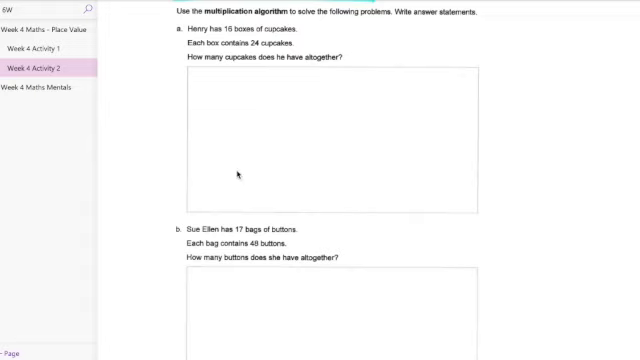
mouse_move(314, 188)
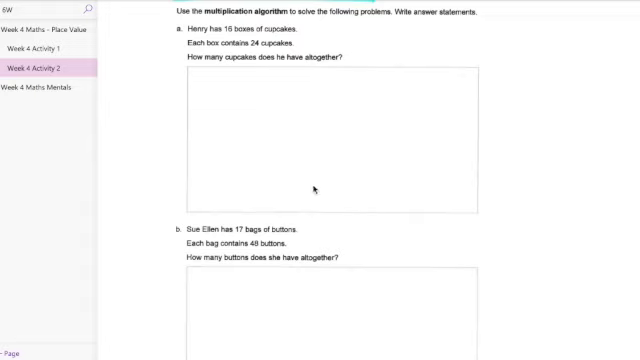
mouse_move(396, 218)
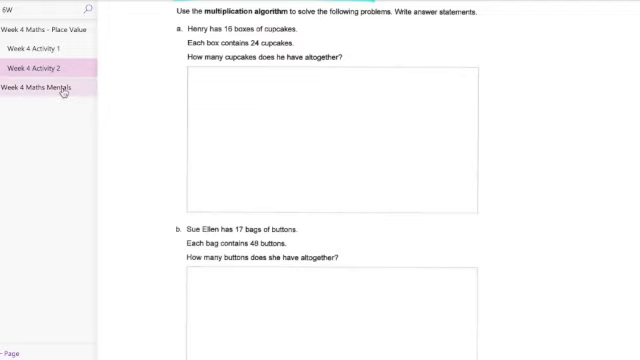
Show the Week 4 Maths Mentals page and review the Monday to Thursday question sets
click(40, 90)
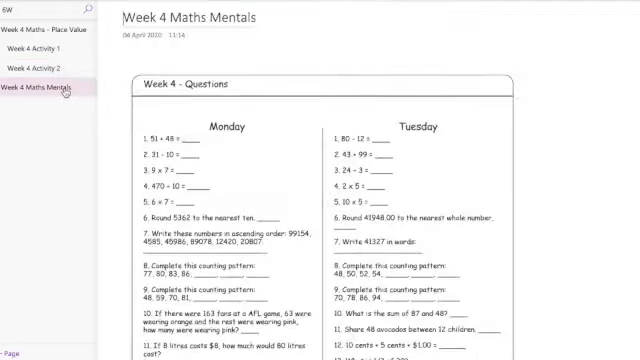
scroll(down, 3)
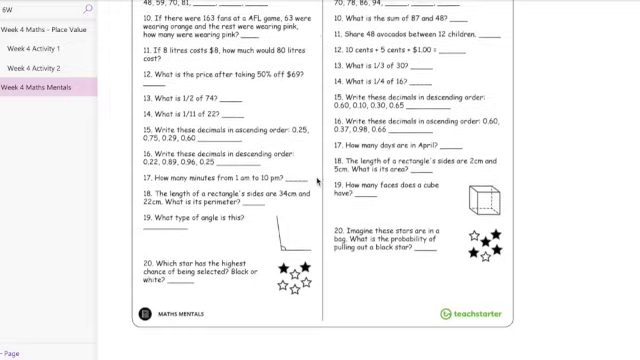
scroll(down, 3)
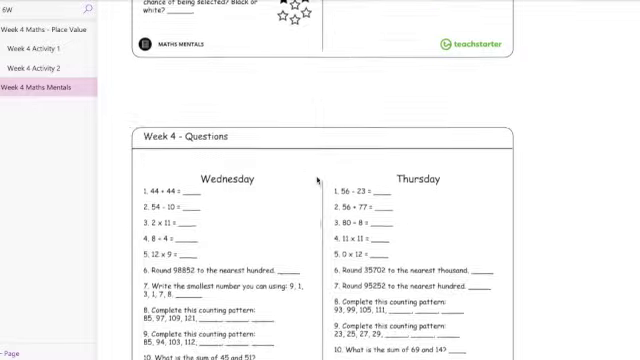
scroll(up, 3)
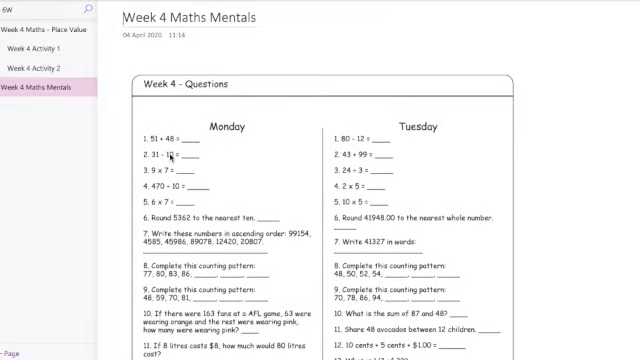